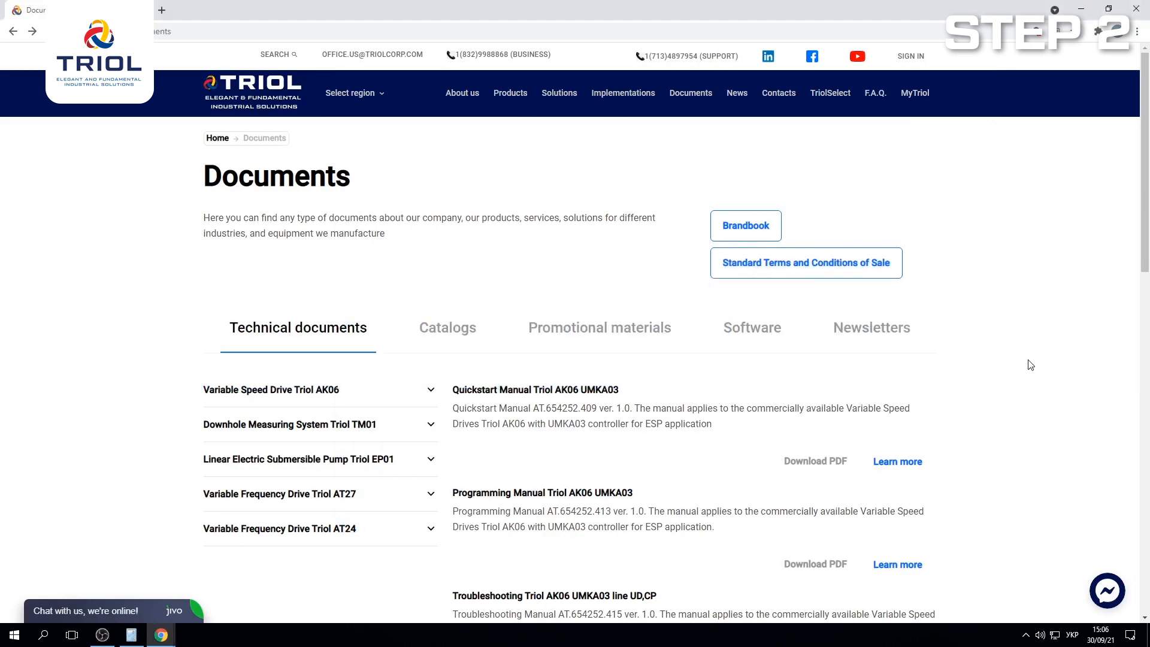
pyautogui.moveTo(357, 432)
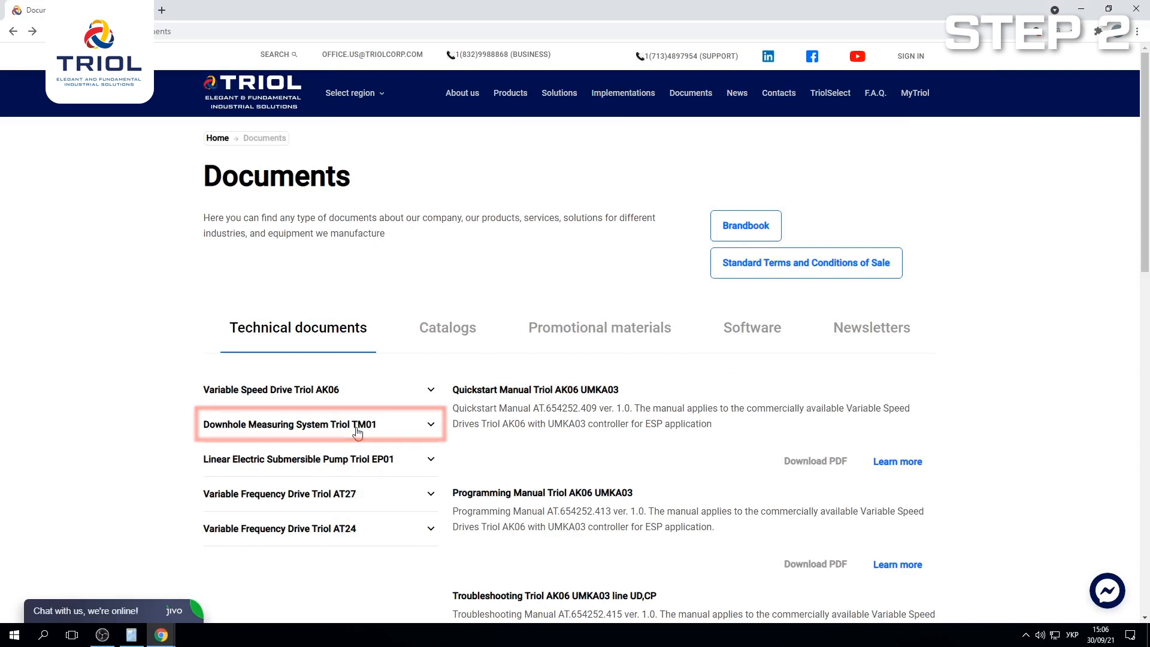
# Step: Download the Operation Manual Triol TM01 Surface Equipment PDF from the Triol documents page
pyautogui.click(319, 424)
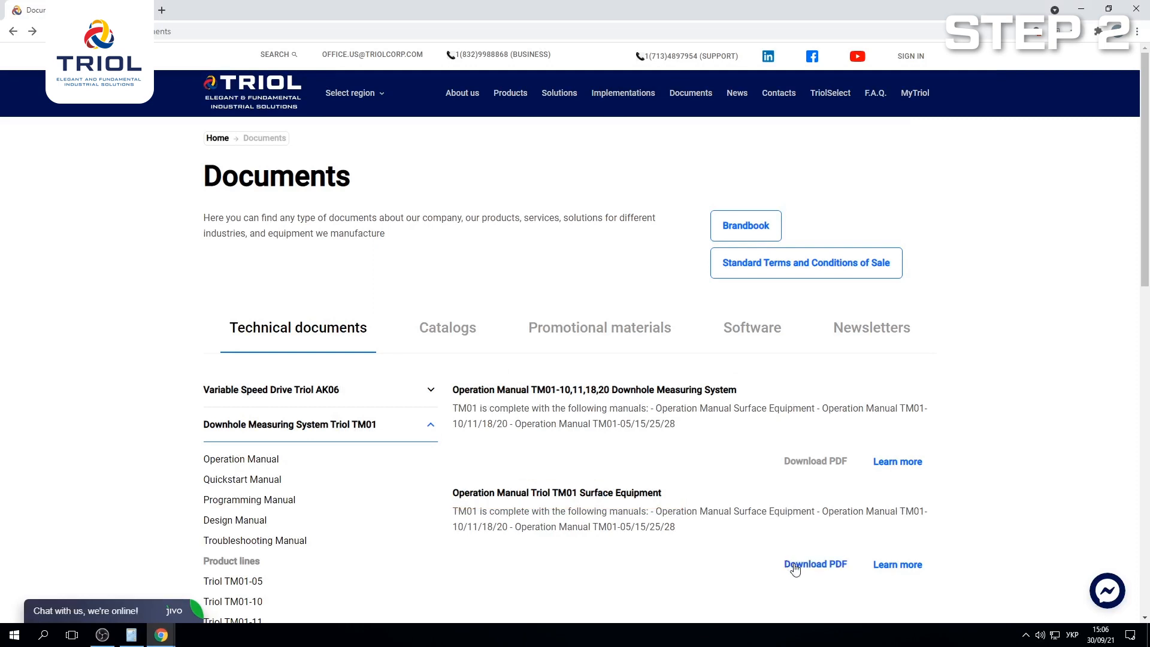
pyautogui.click(815, 565)
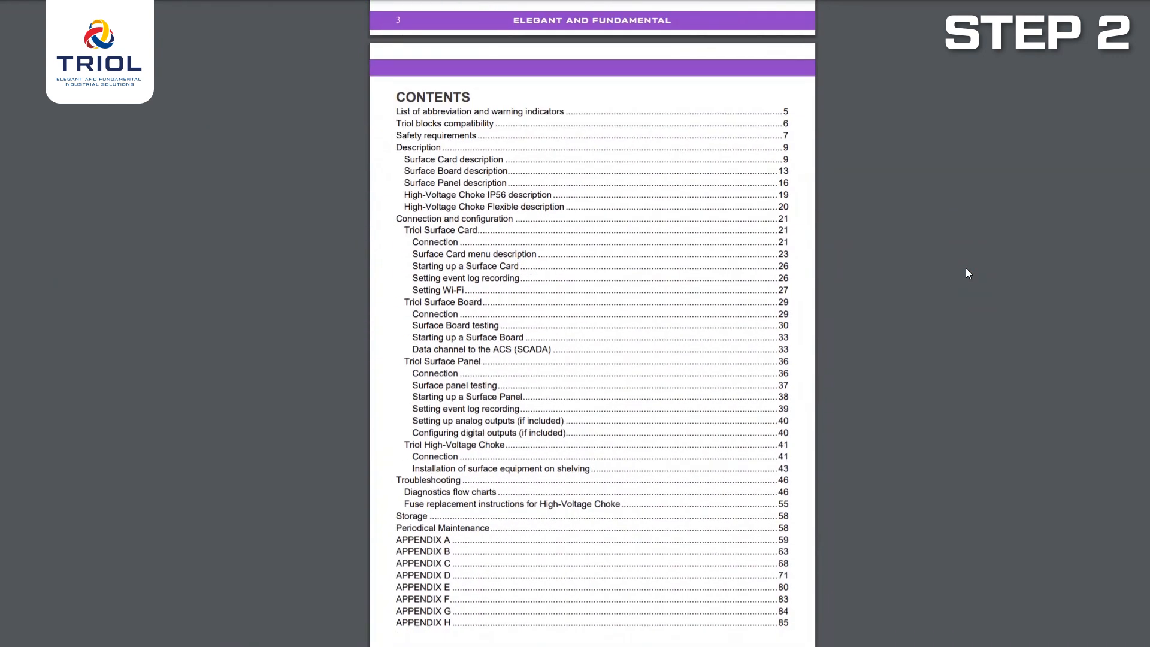
pyautogui.moveTo(428, 547)
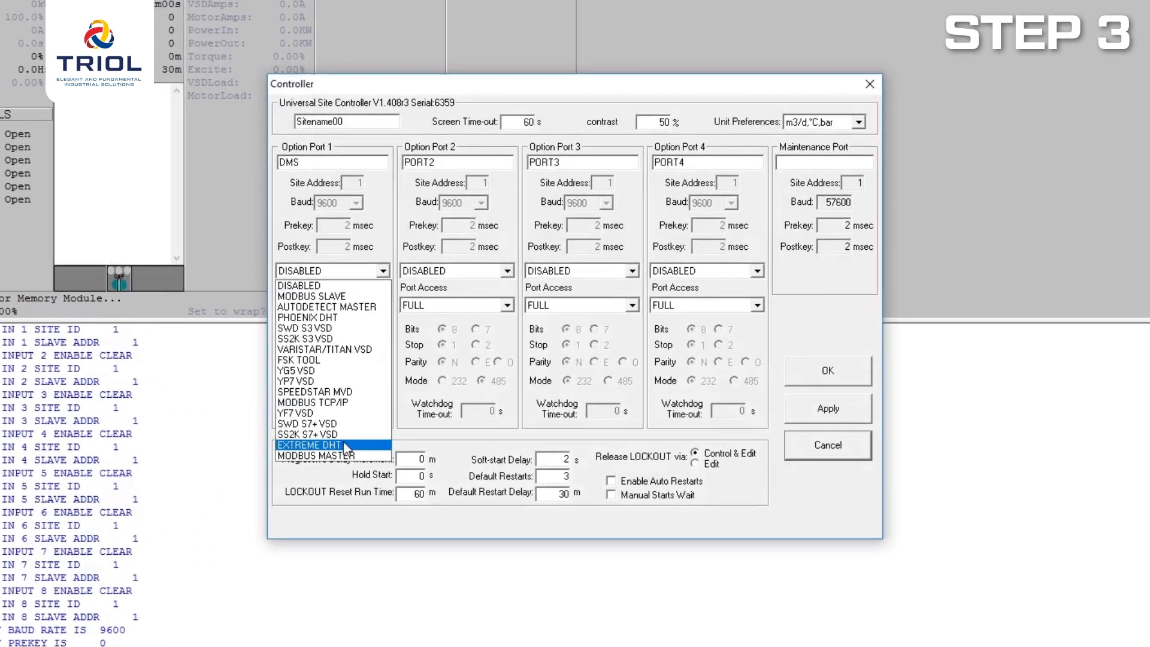
# Step: Set Option Port 1 (DMS) to MODBUS MASTER protocol at 19200 baud
pyautogui.click(322, 455)
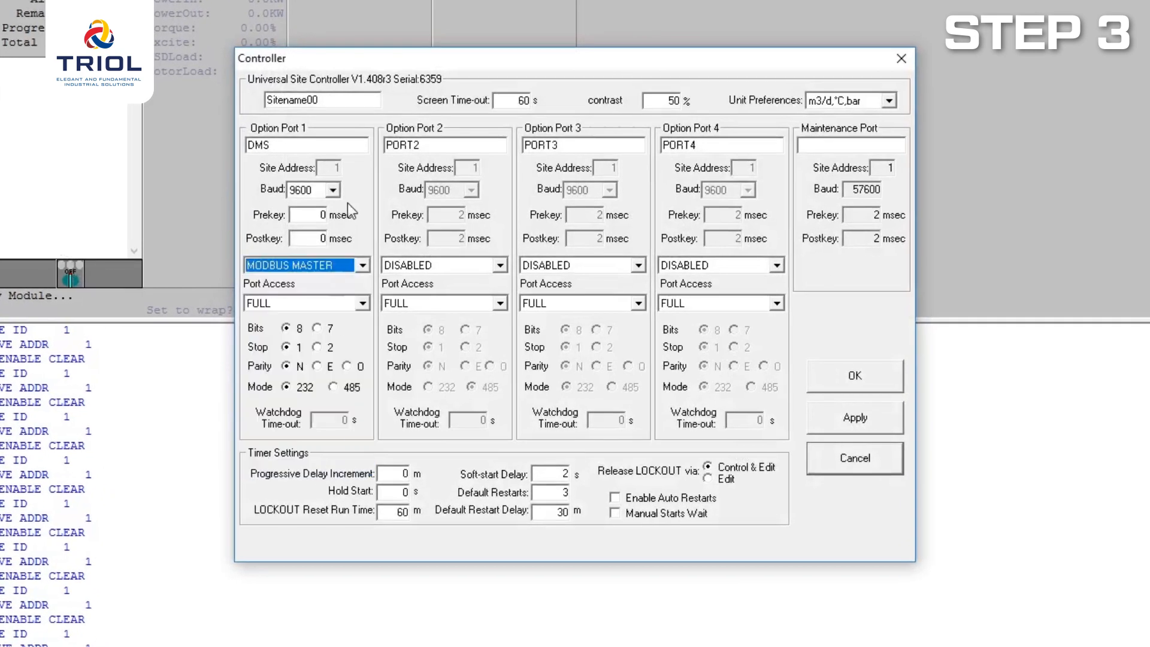
pyautogui.click(334, 190)
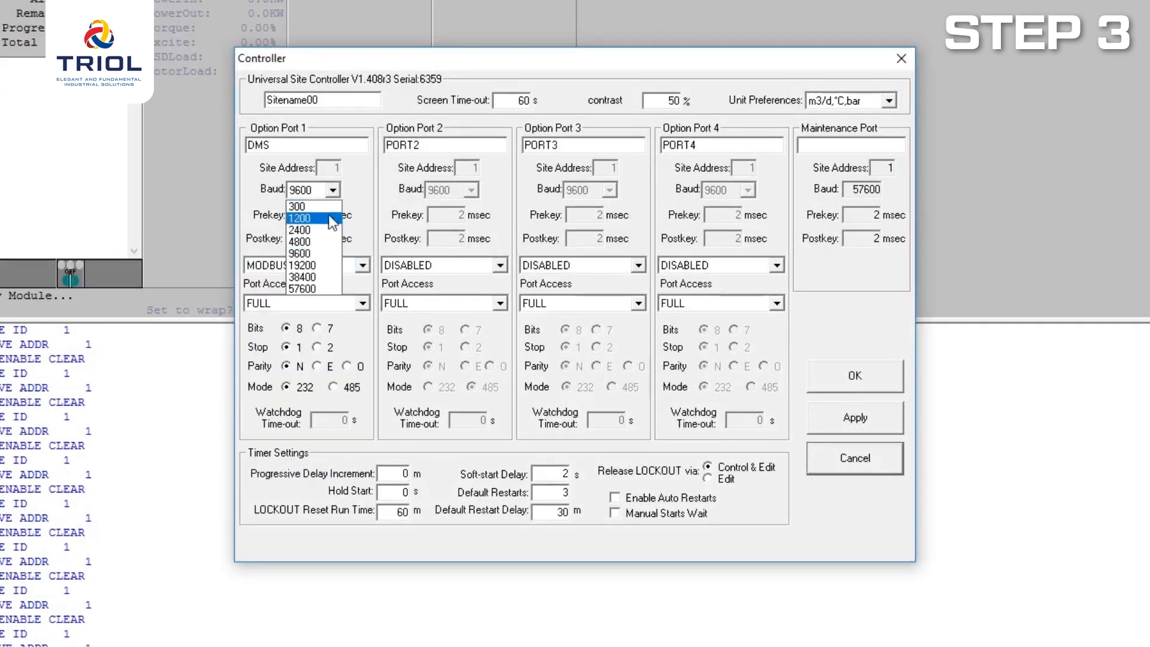
pyautogui.click(302, 264)
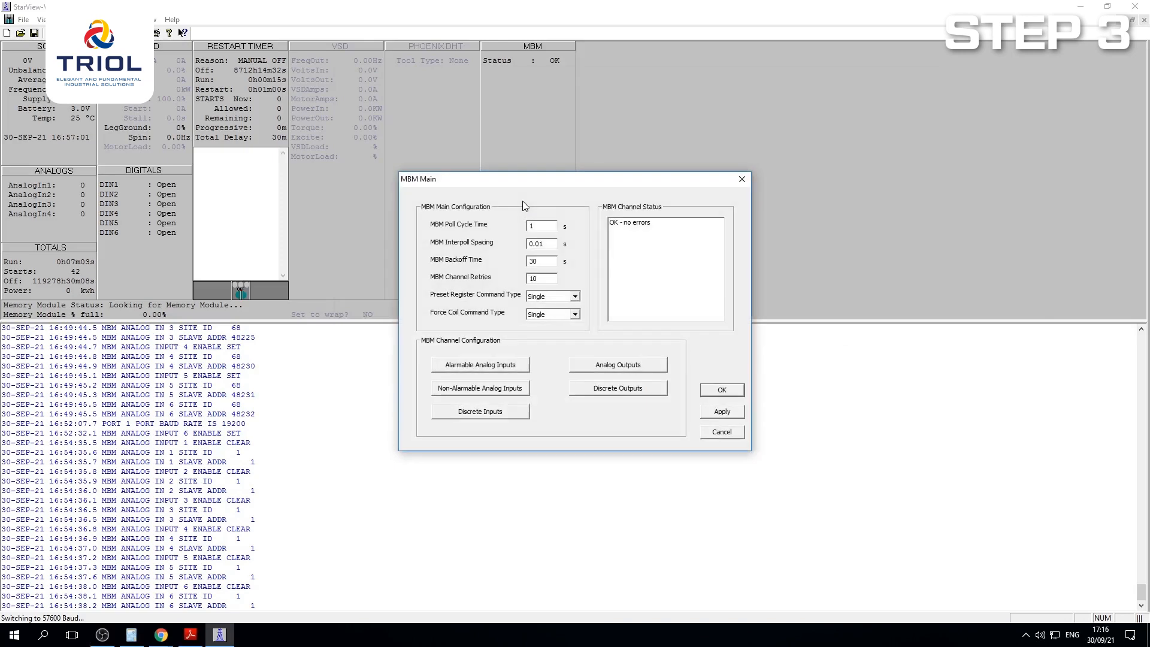
pyautogui.moveTo(501, 369)
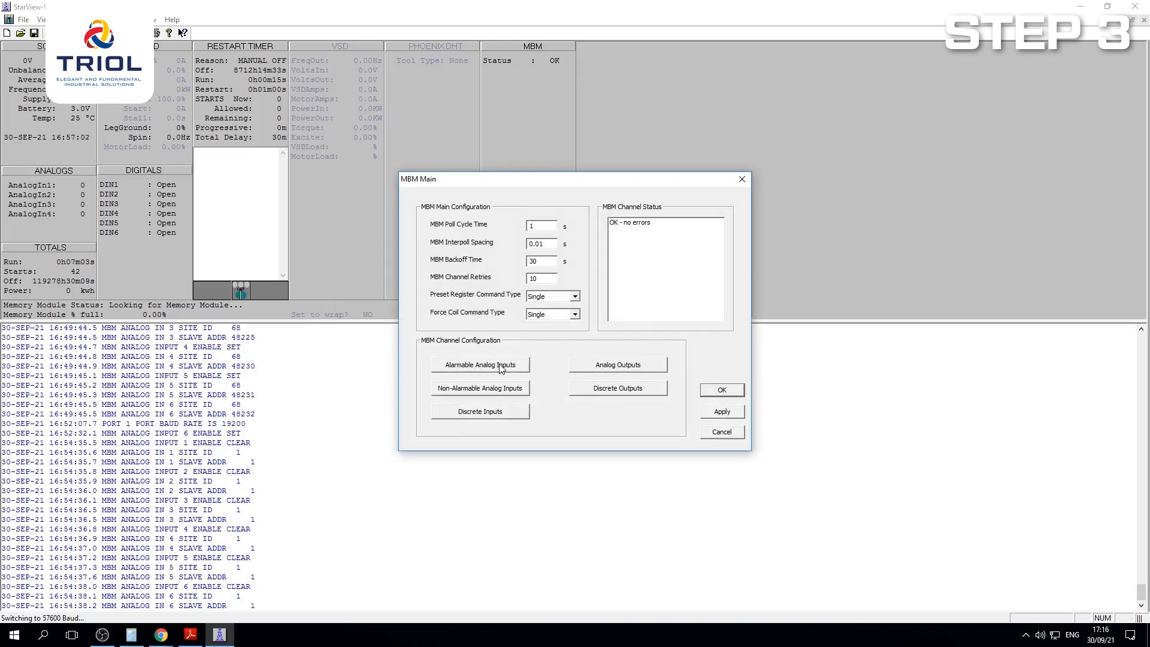
# Step: Name alarmable analog channel 1 'Tintake' with site ID 68 and begin its Modbus register with 4
pyautogui.click(479, 364)
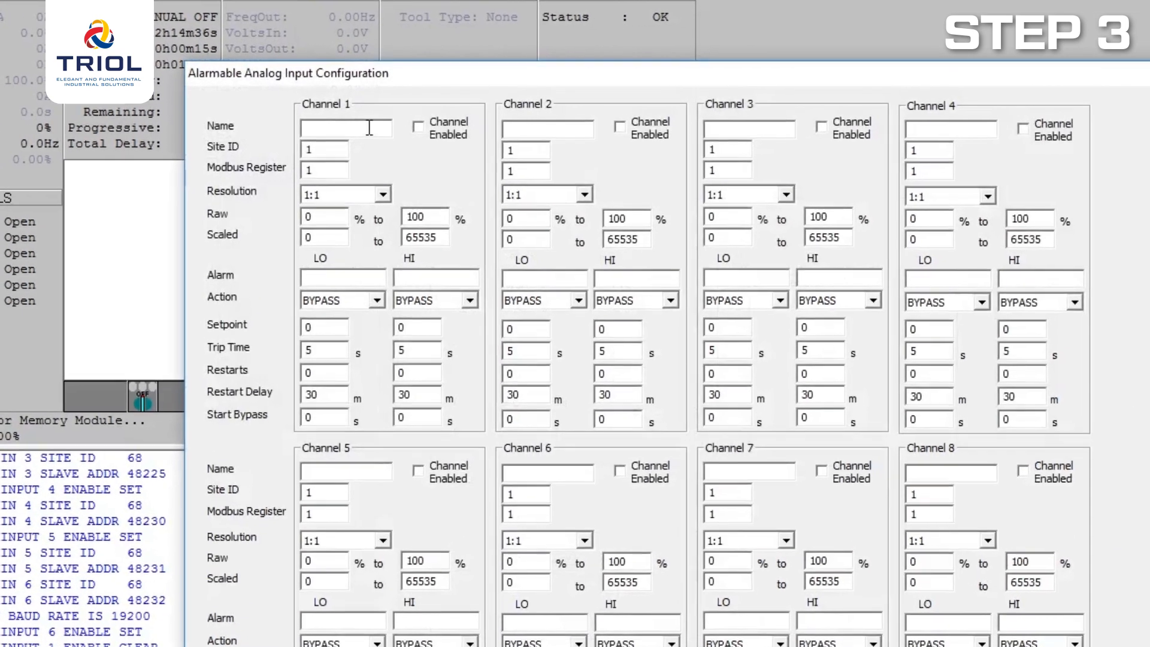
pyautogui.write('T')
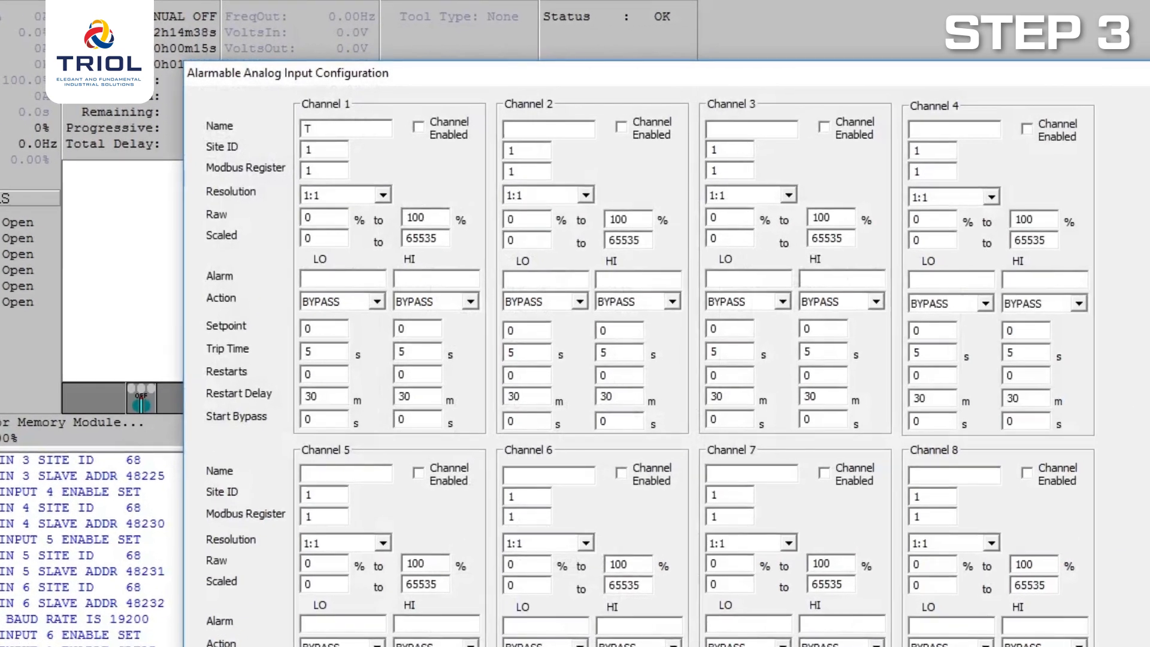
pyautogui.write('int')
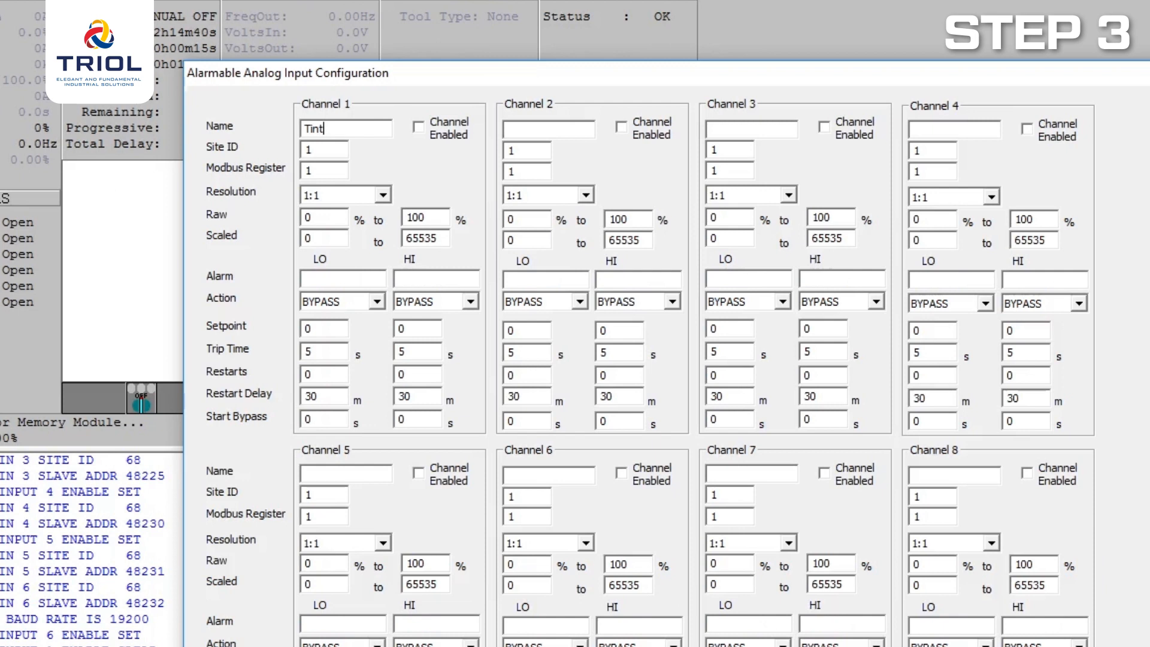
pyautogui.write('ake')
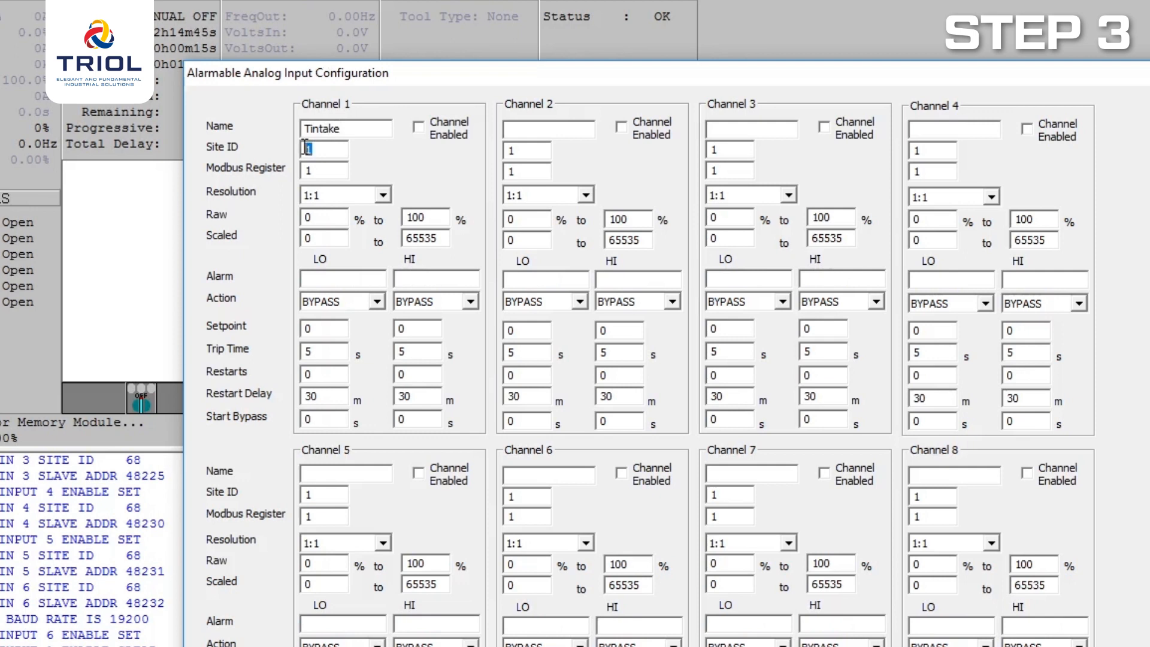
pyautogui.write('68')
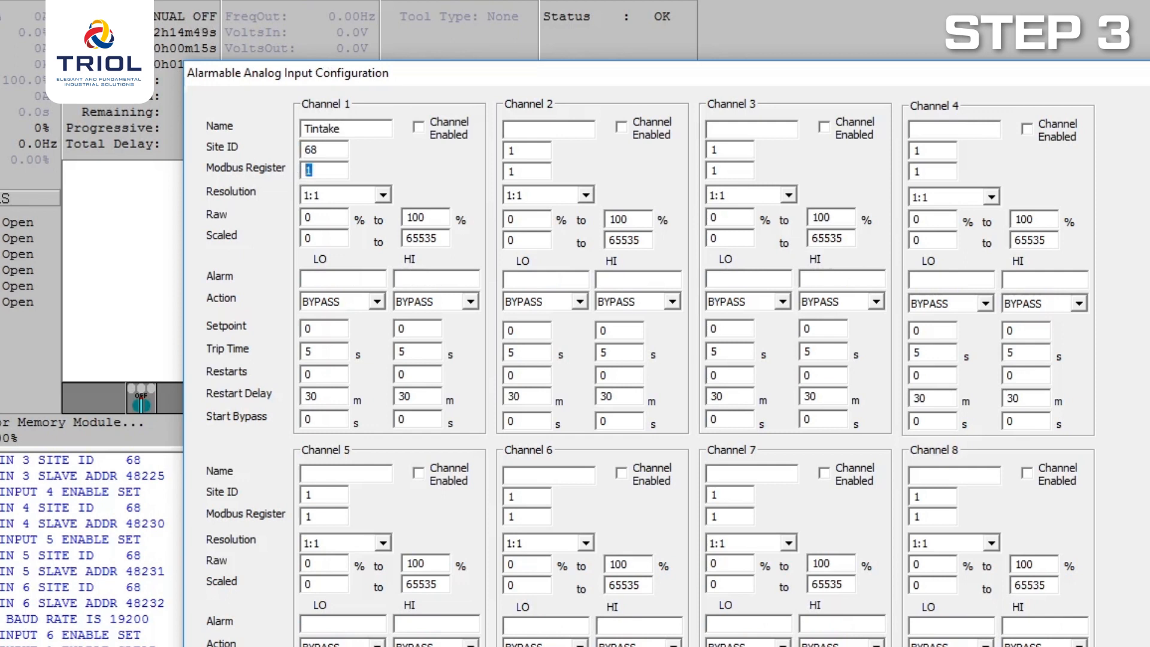
pyautogui.write('4')
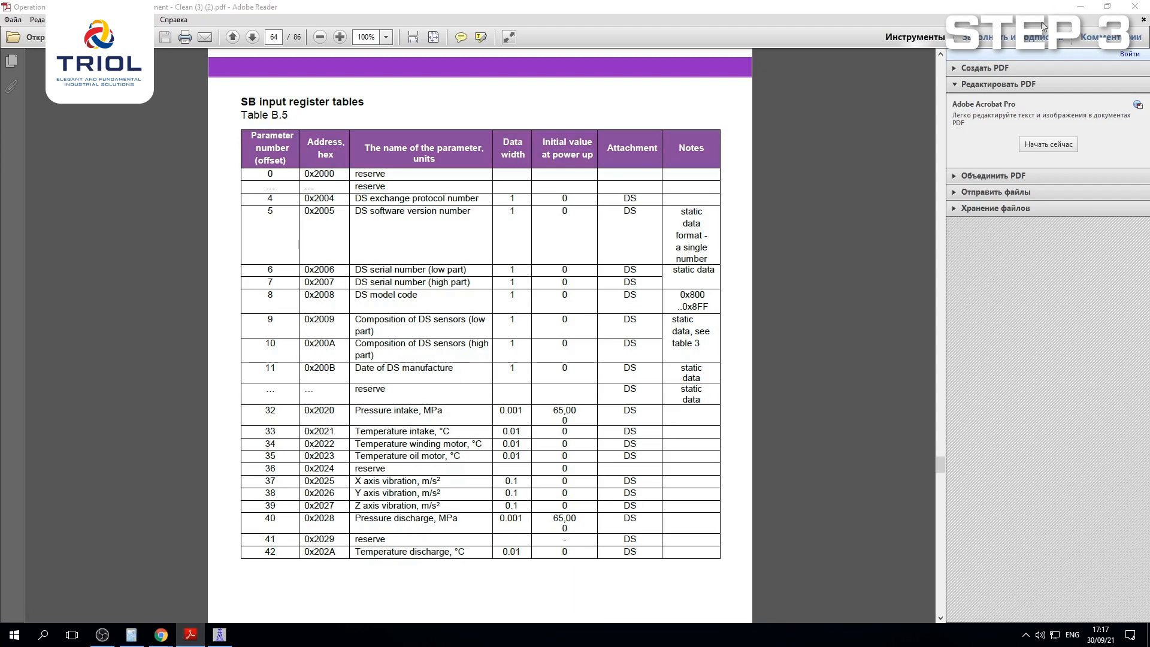
# Step: Convert hex register address 2021 to decimal 8225 in the calculator
pyautogui.click(829, 512)
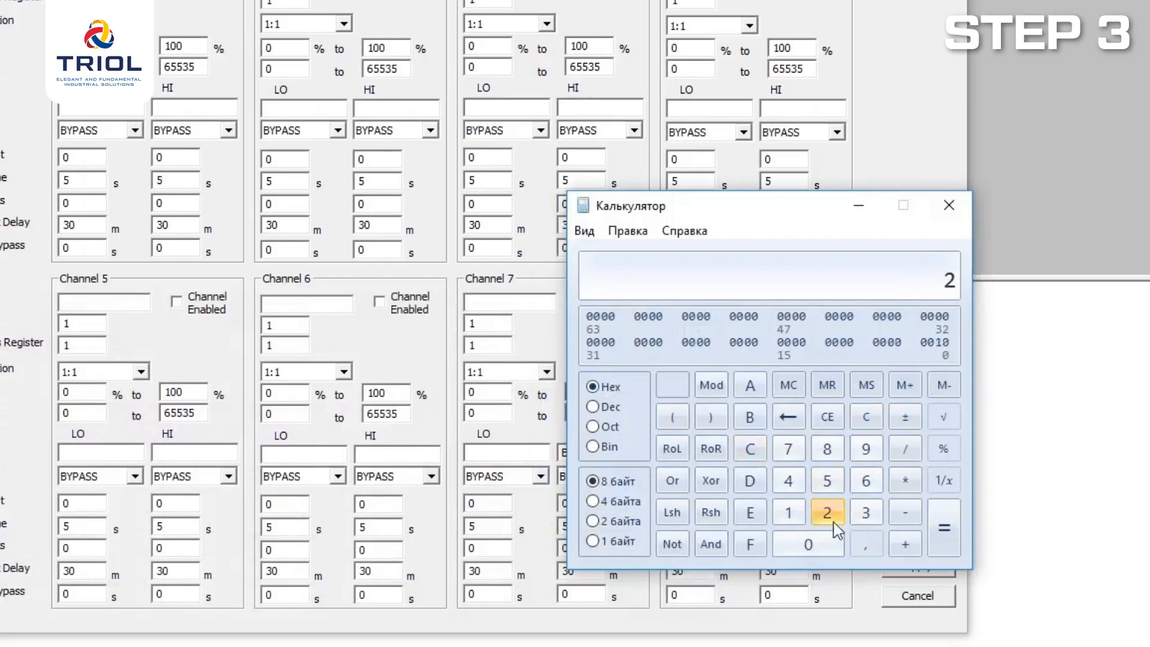
pyautogui.click(788, 512)
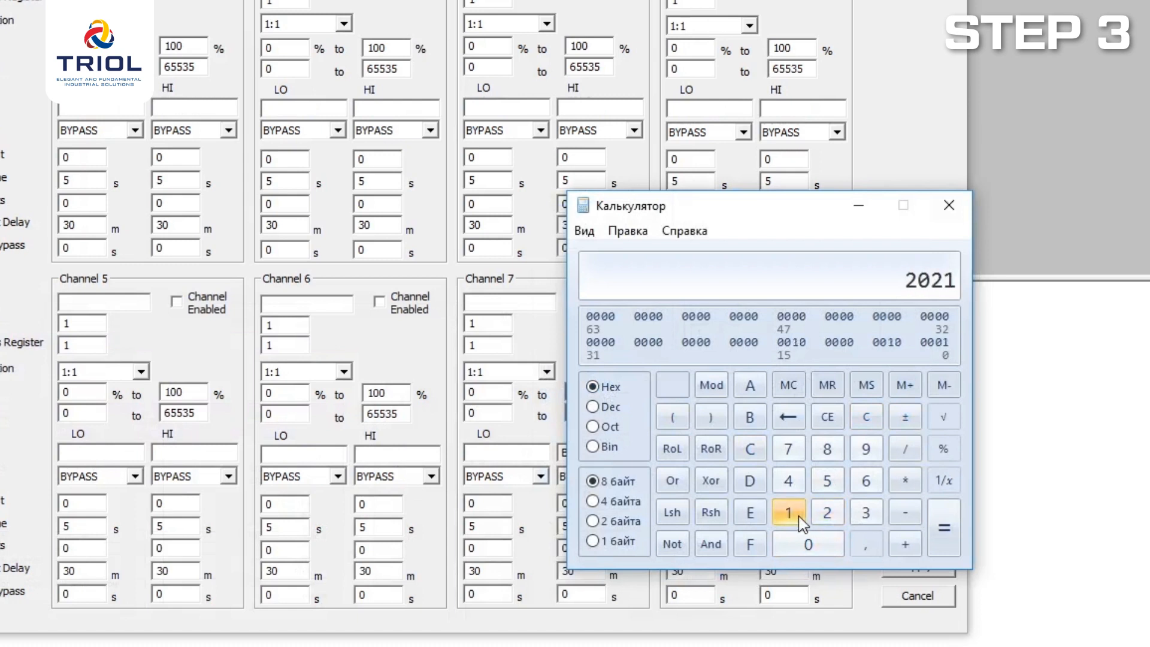
pyautogui.click(594, 406)
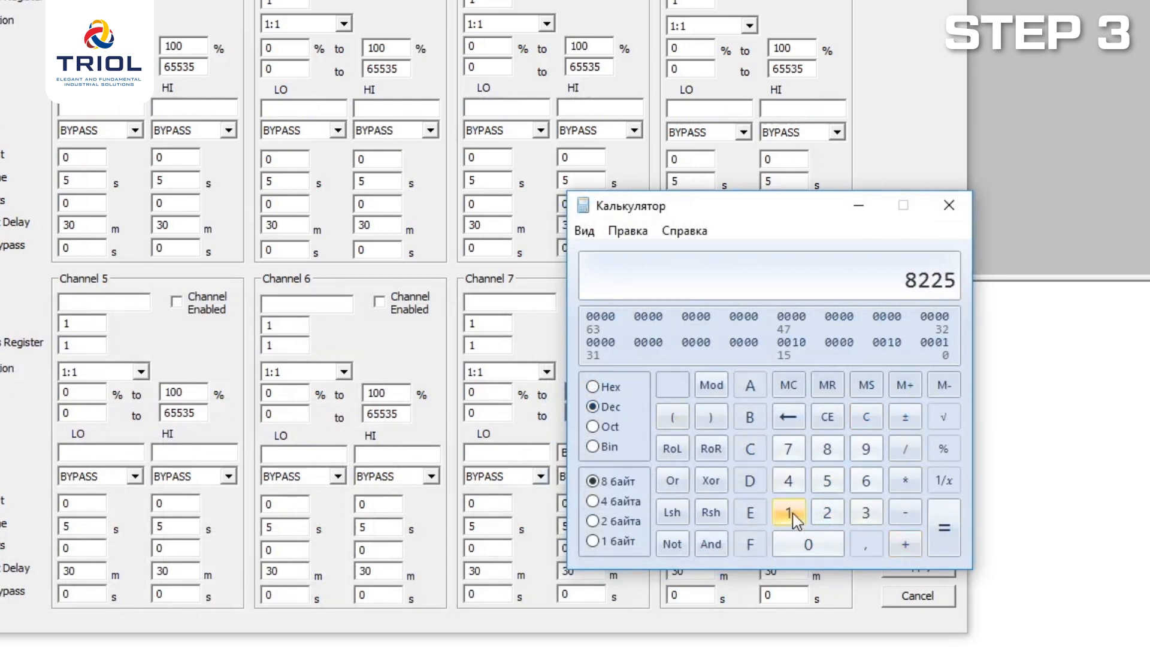
pyautogui.click(944, 529)
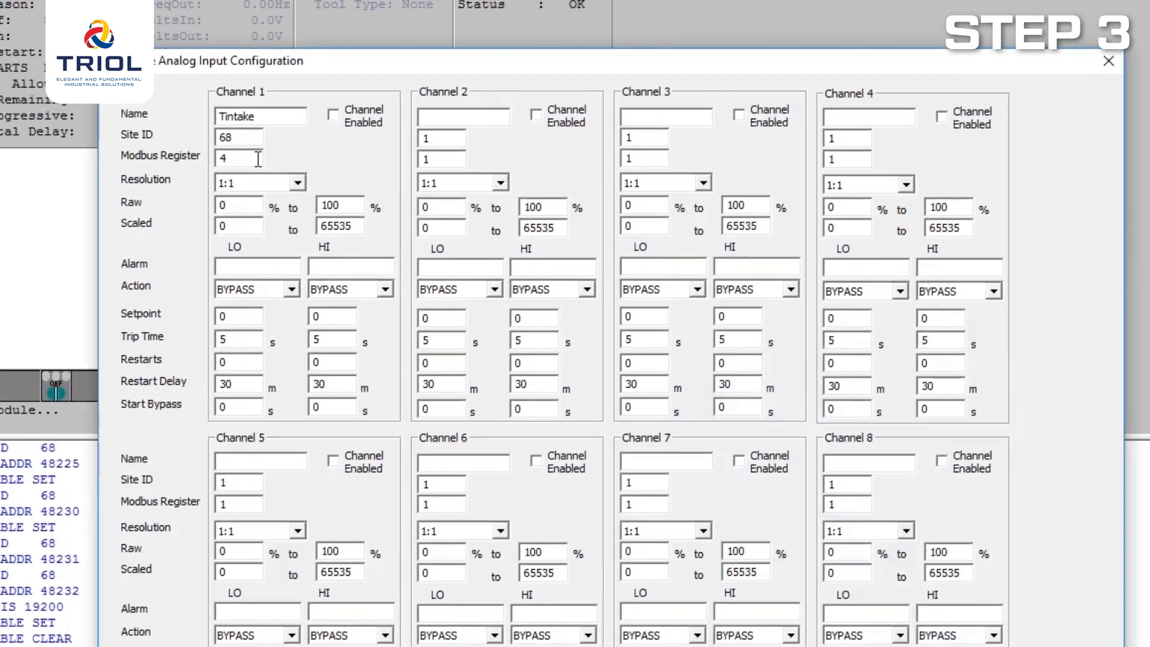
# Step: Finish channel 1's register and name channel 2 'Tesm' with its Modbus register
pyautogui.write('482')
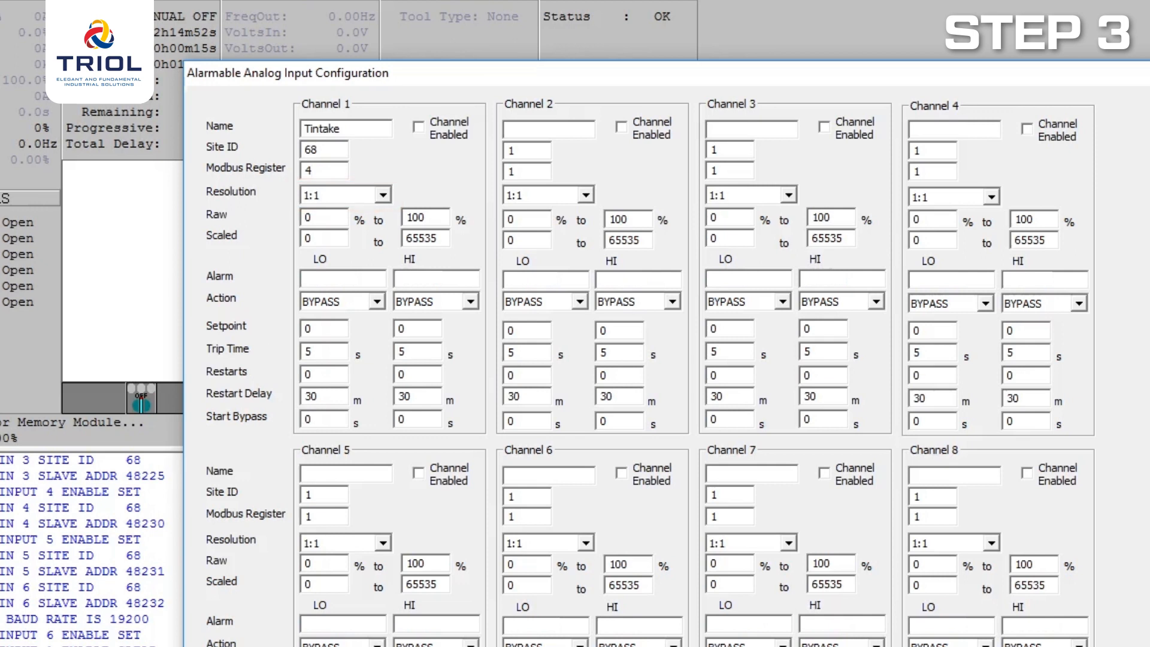
pyautogui.click(418, 126)
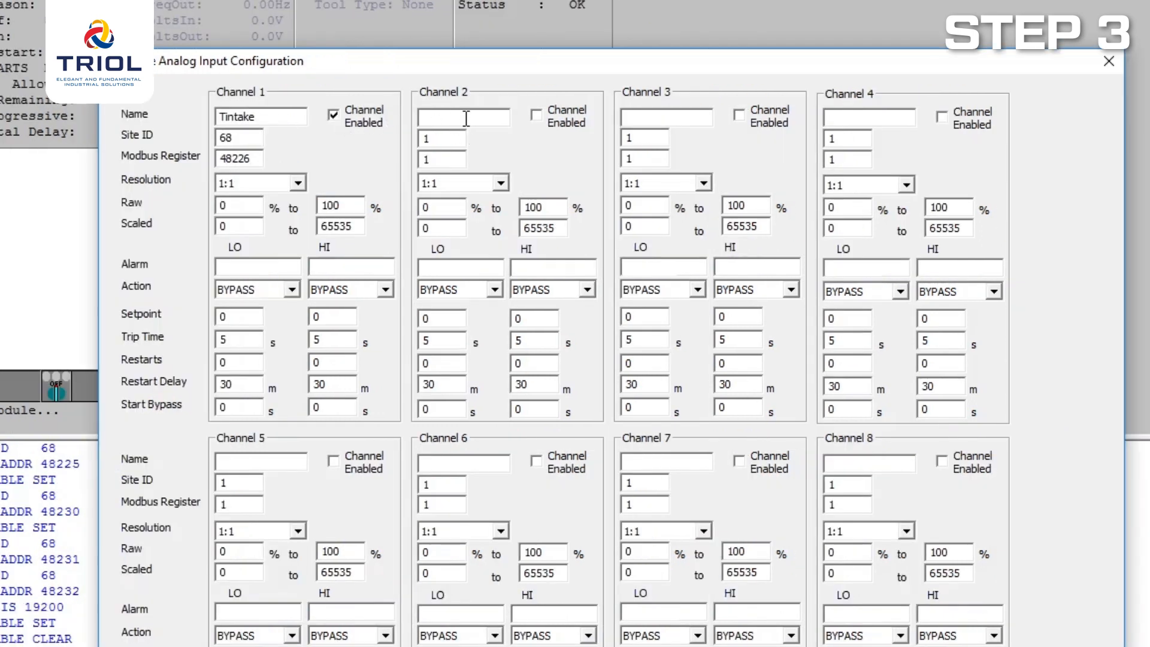
pyautogui.write('Tes')
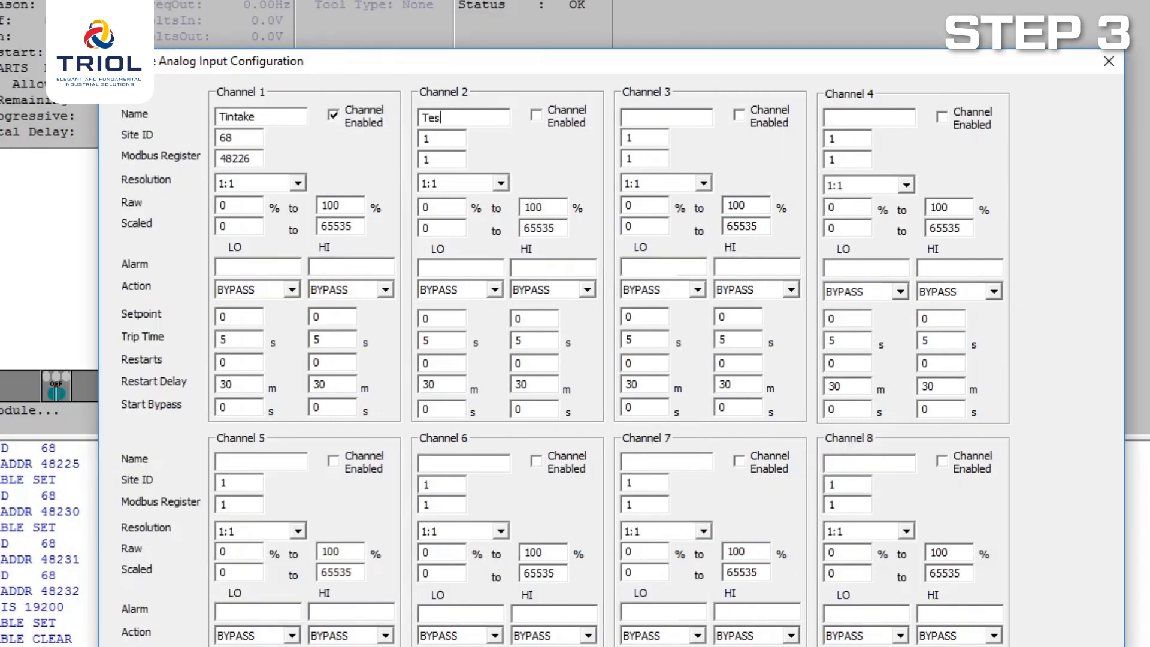
pyautogui.write('m')
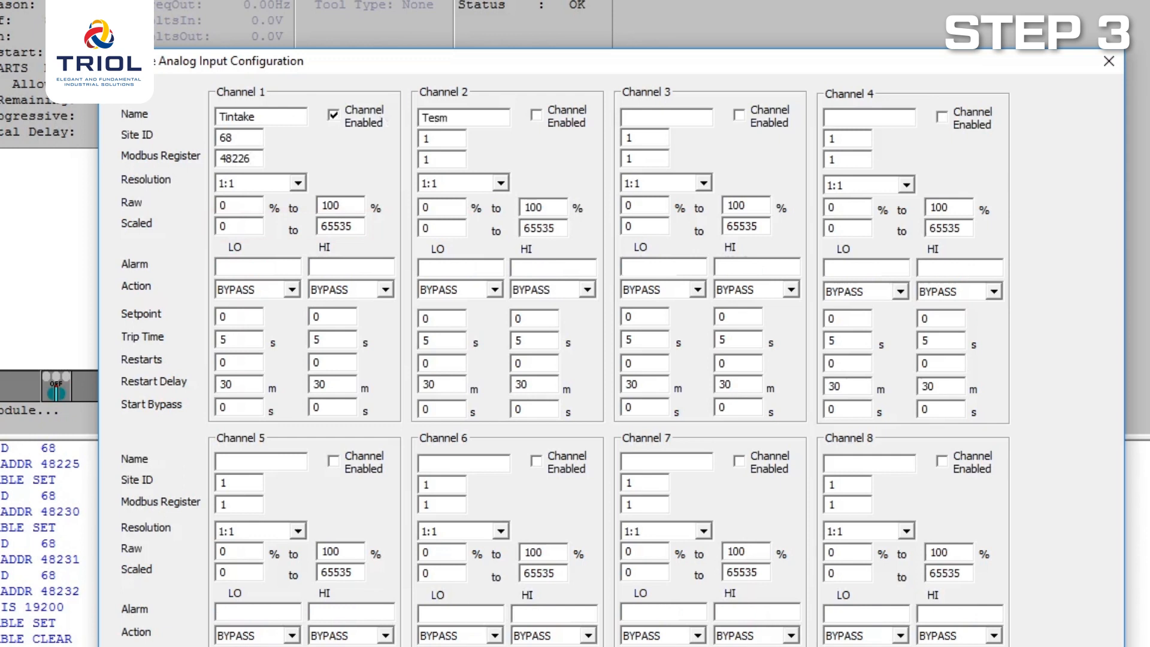
pyautogui.write('4')
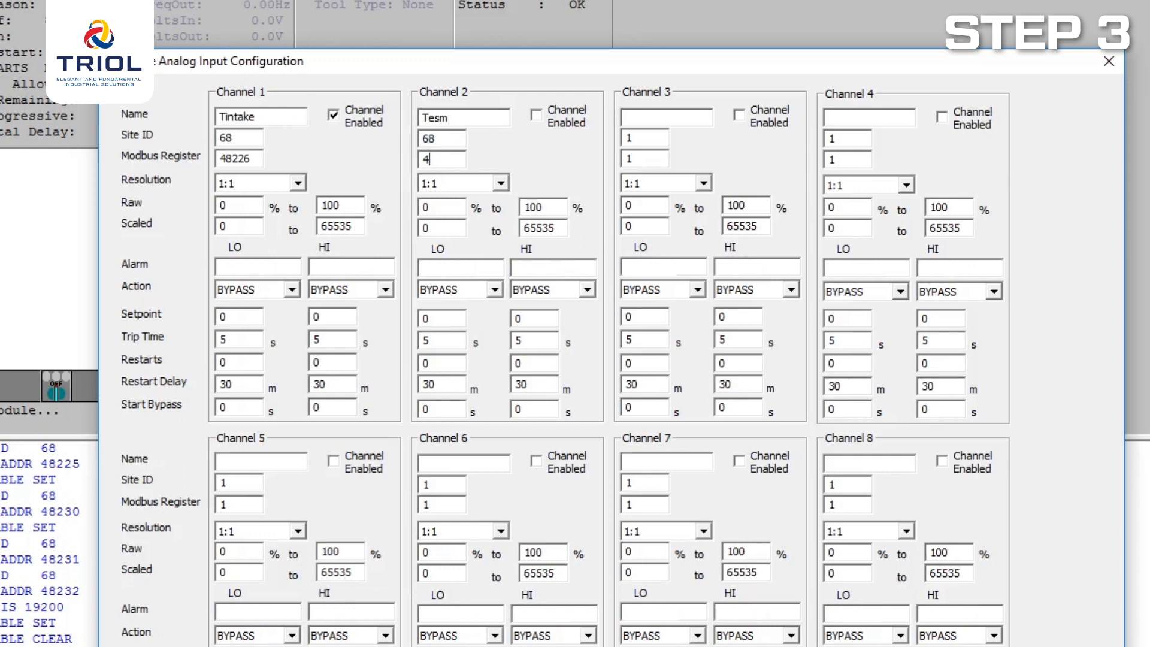
# Step: Name channels Pintake, VibrX and VibrY with site ID 68 and enable them
pyautogui.write('Pintake')
pyautogui.click(239, 483)
pyautogui.write('6')
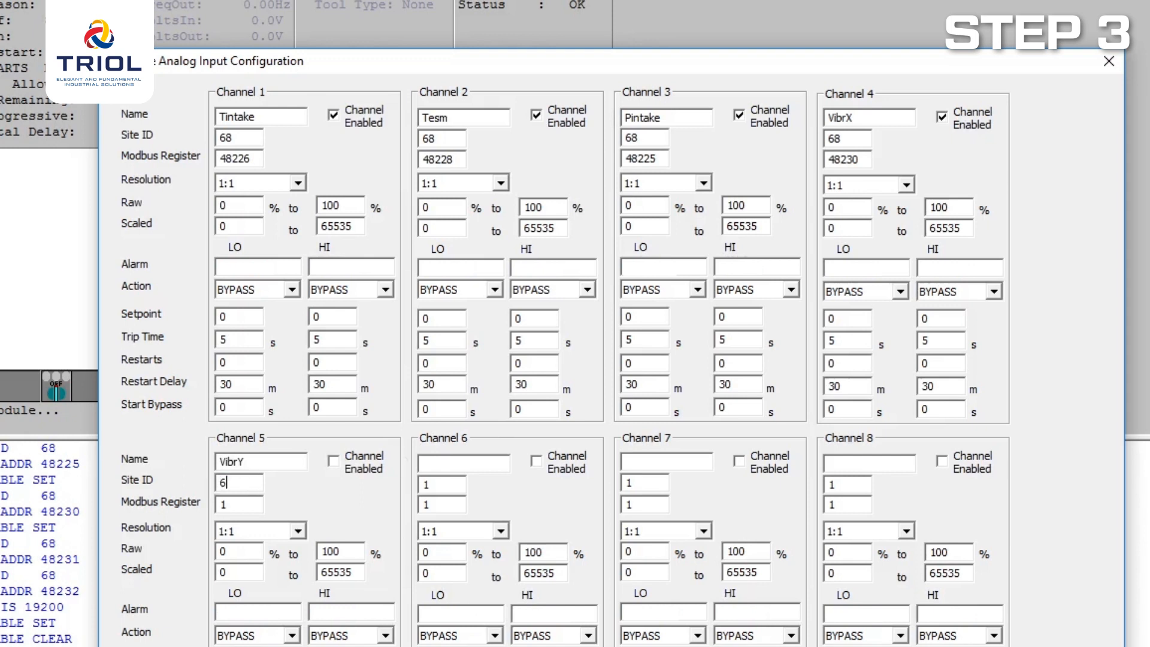
pyautogui.click(334, 462)
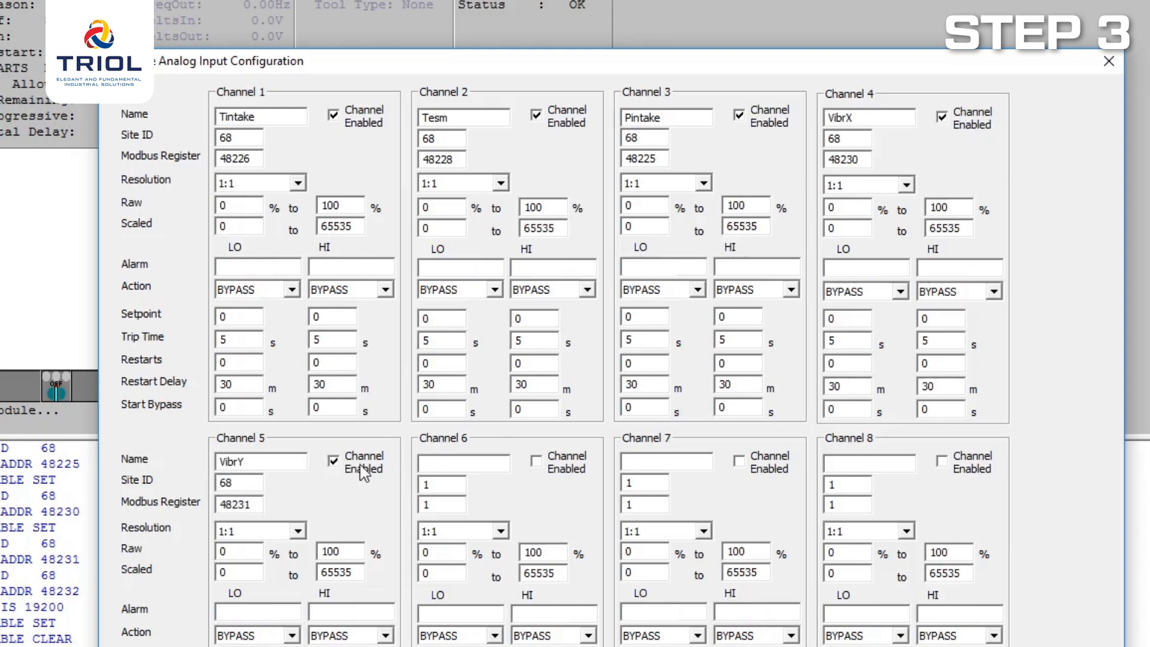
pyautogui.write('Vib')
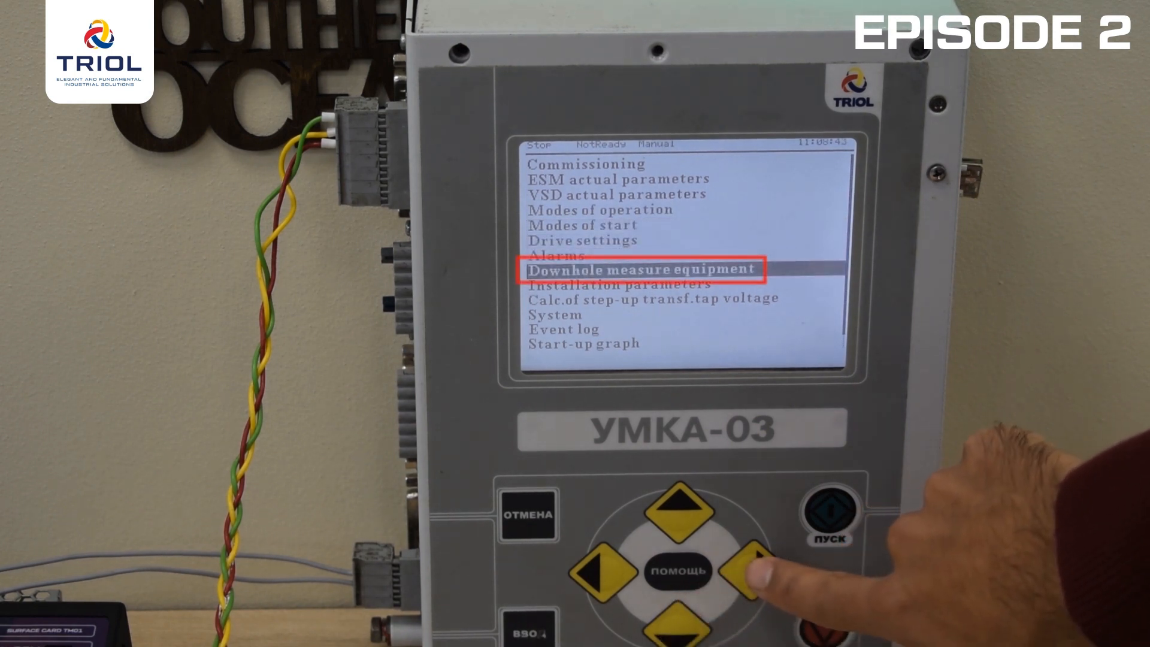
# Step: Review the UMKA-03 Downhole Tool page: status OK, network address 68, 19.2 kB port speed
pyautogui.click(746, 557)
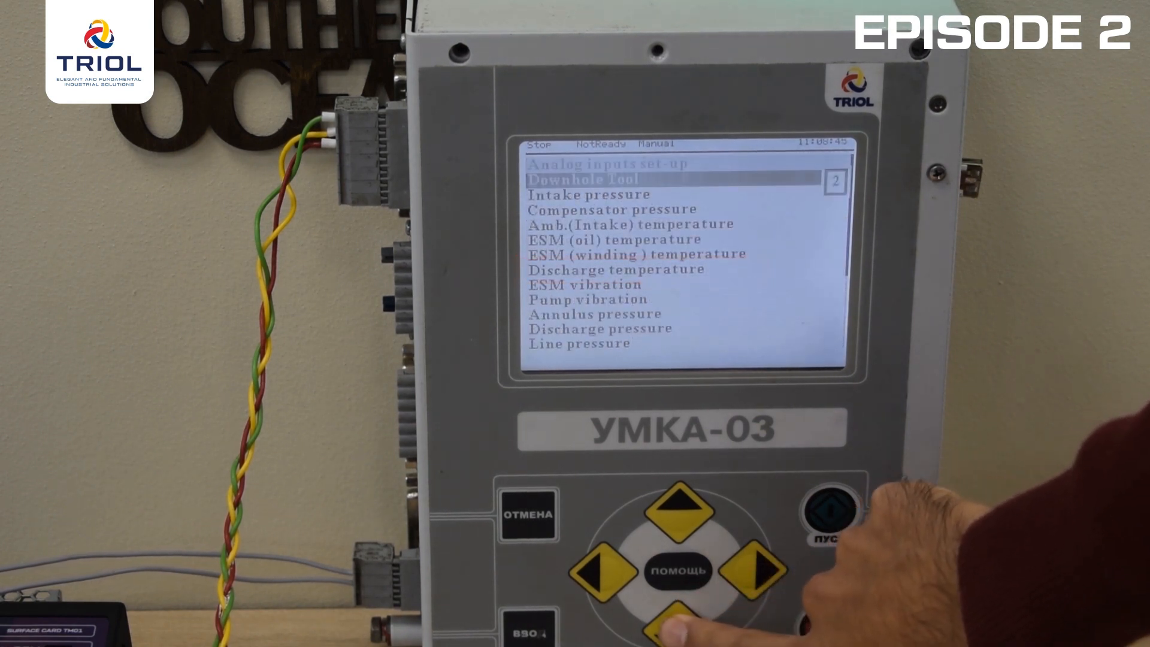
pyautogui.click(760, 567)
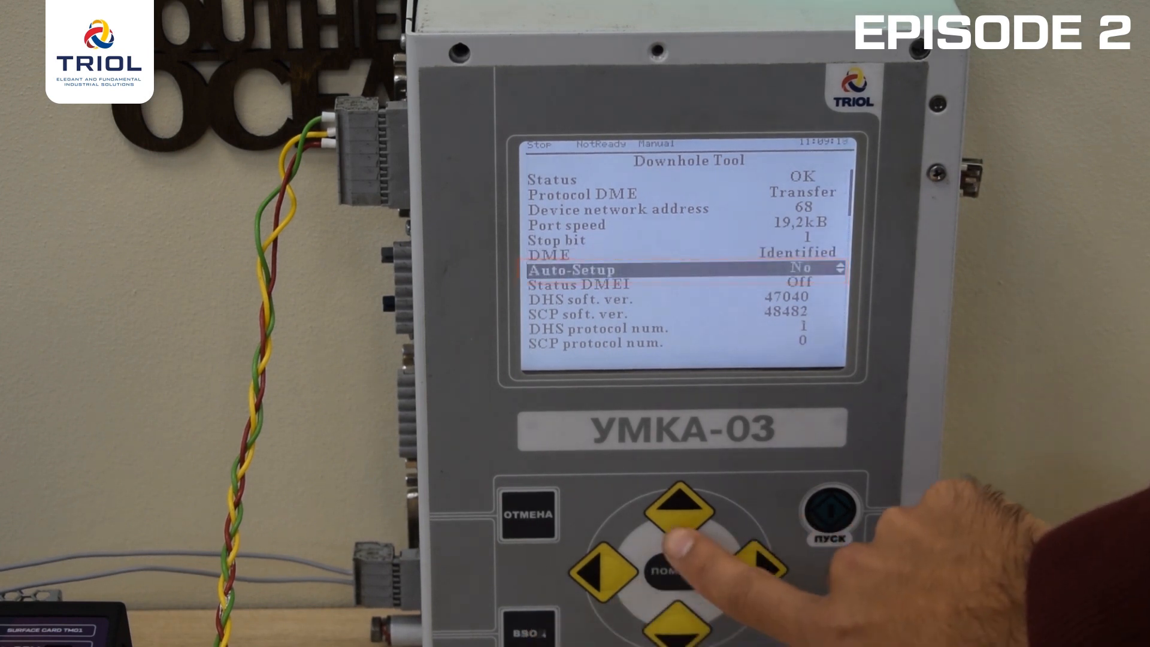
pyautogui.click(761, 559)
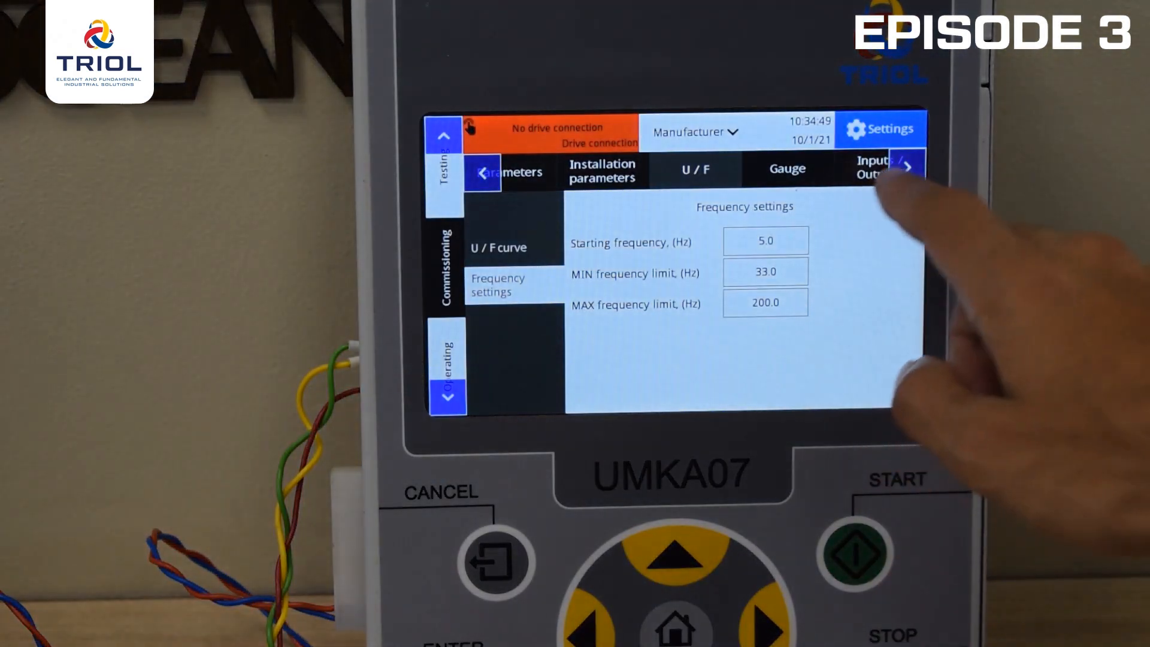
# Step: Set the gauge DME protocol to Transfer v1.2 and Modbus address to 68
pyautogui.click(907, 167)
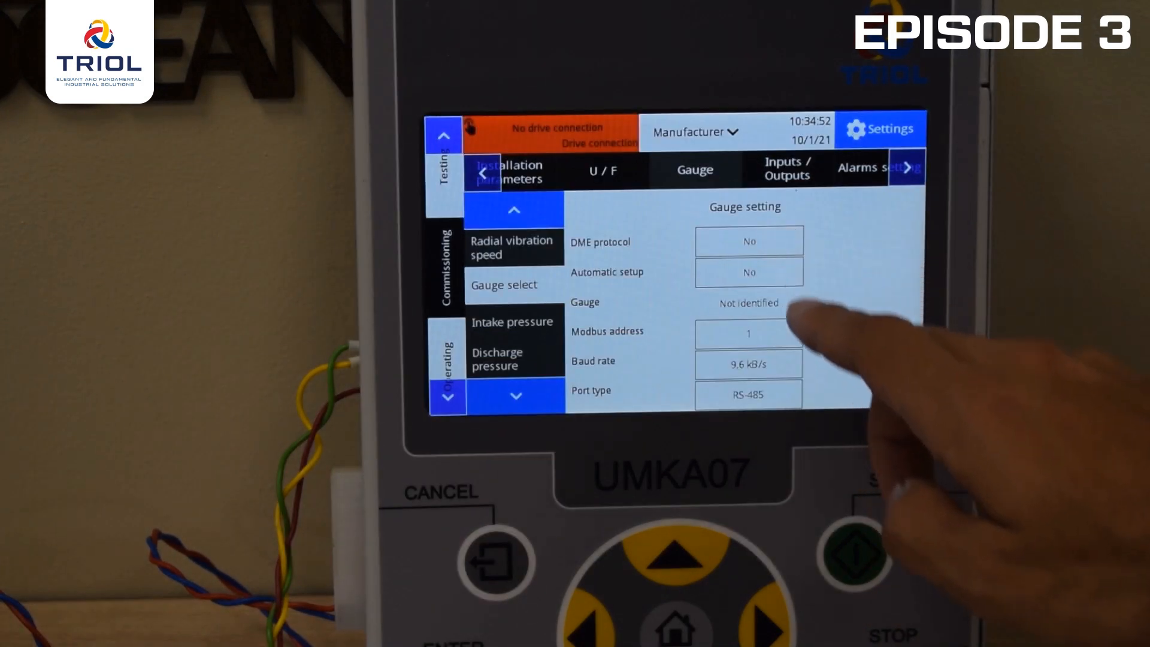
pyautogui.click(748, 241)
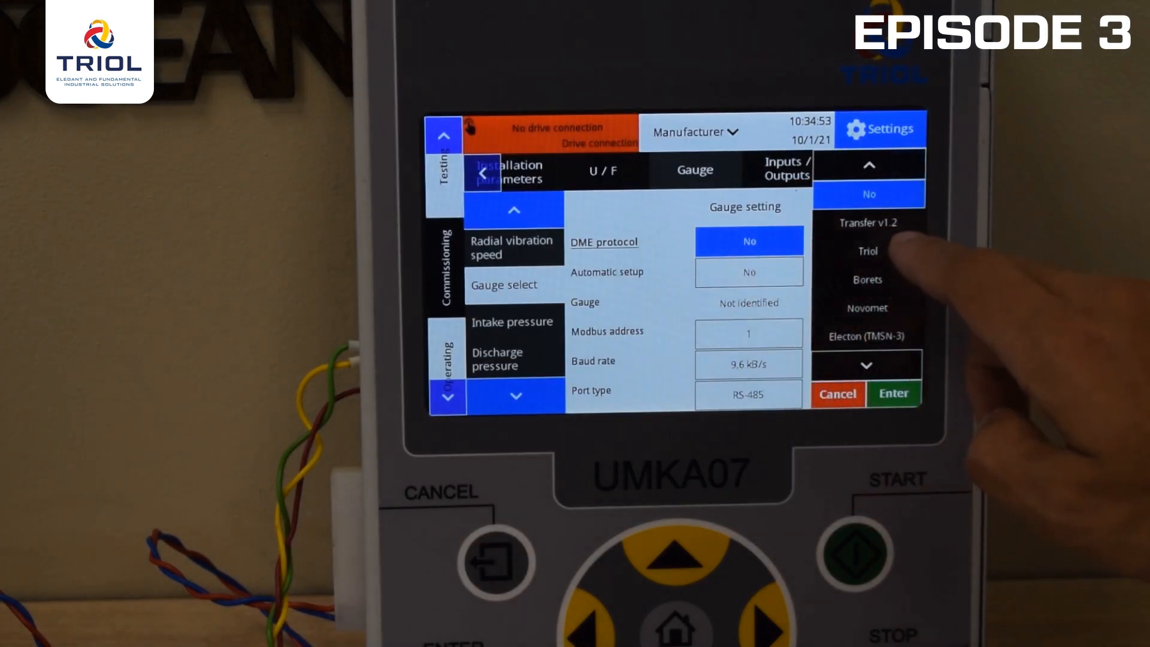
pyautogui.click(868, 223)
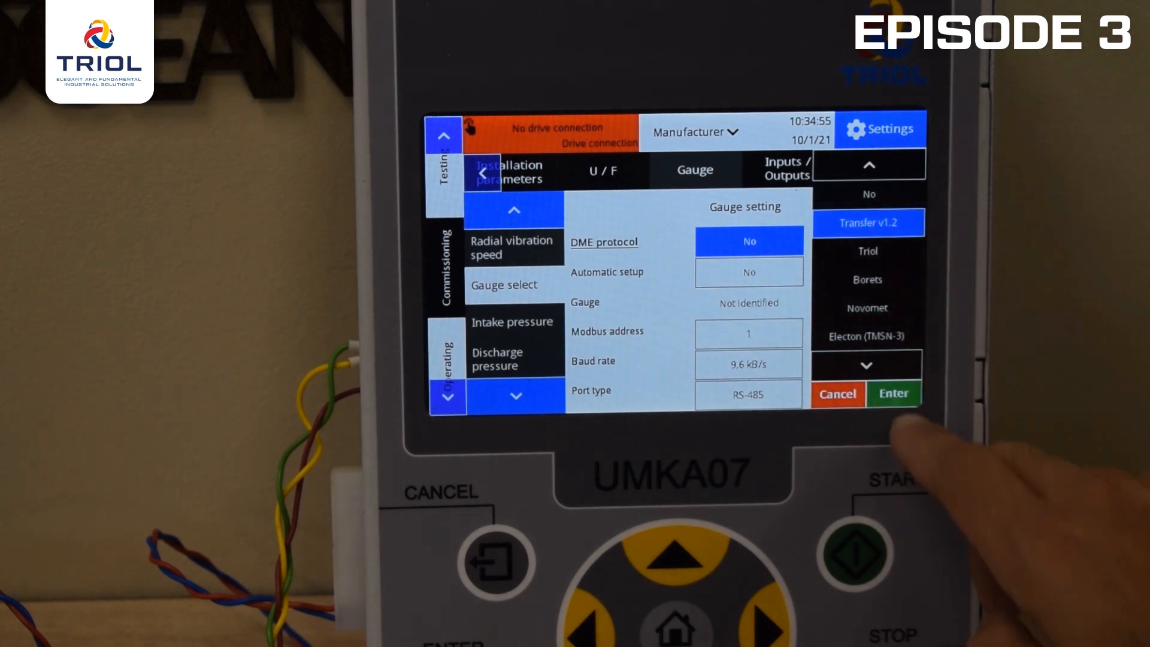
pyautogui.click(893, 393)
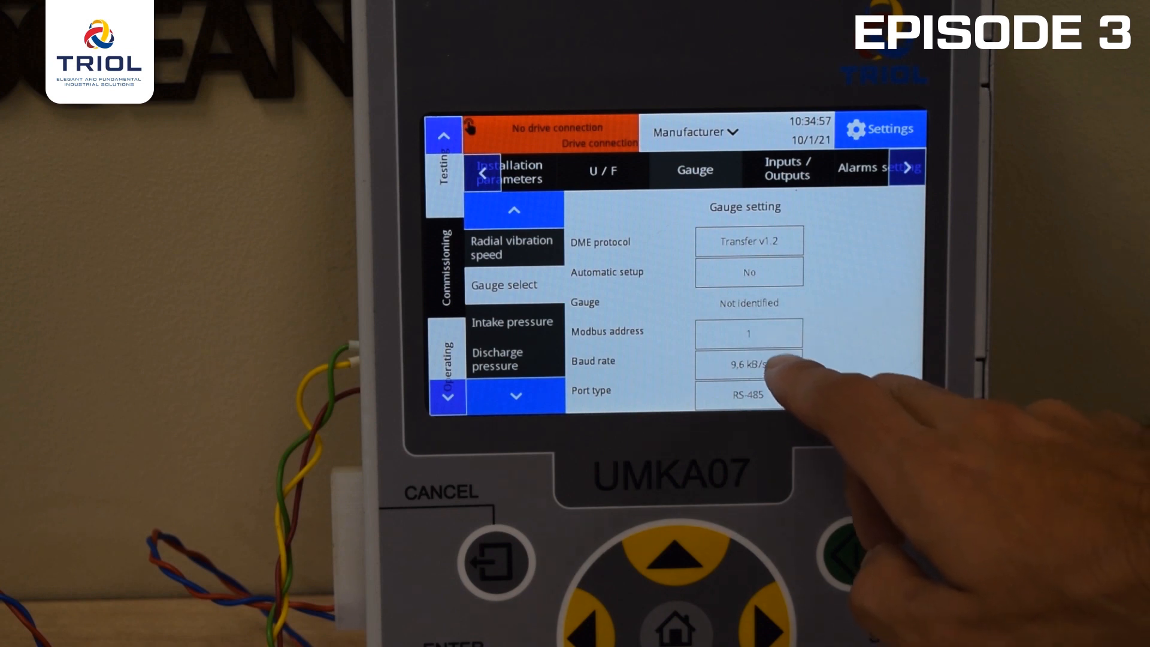
pyautogui.click(748, 333)
pyautogui.write('68')
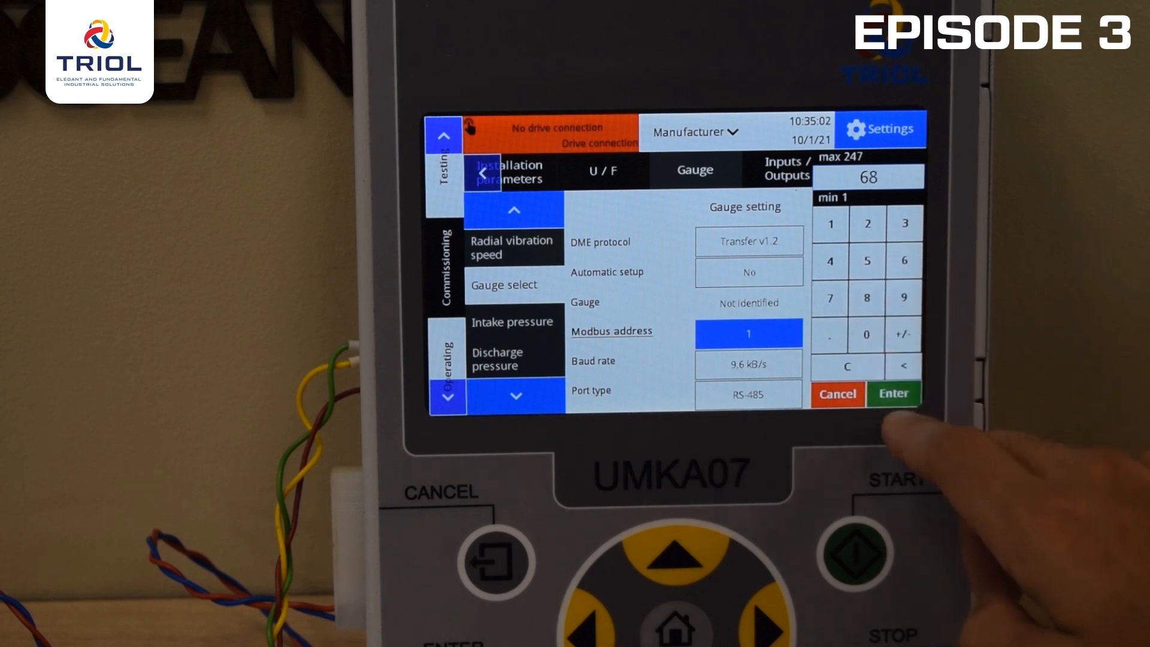
pyautogui.click(892, 394)
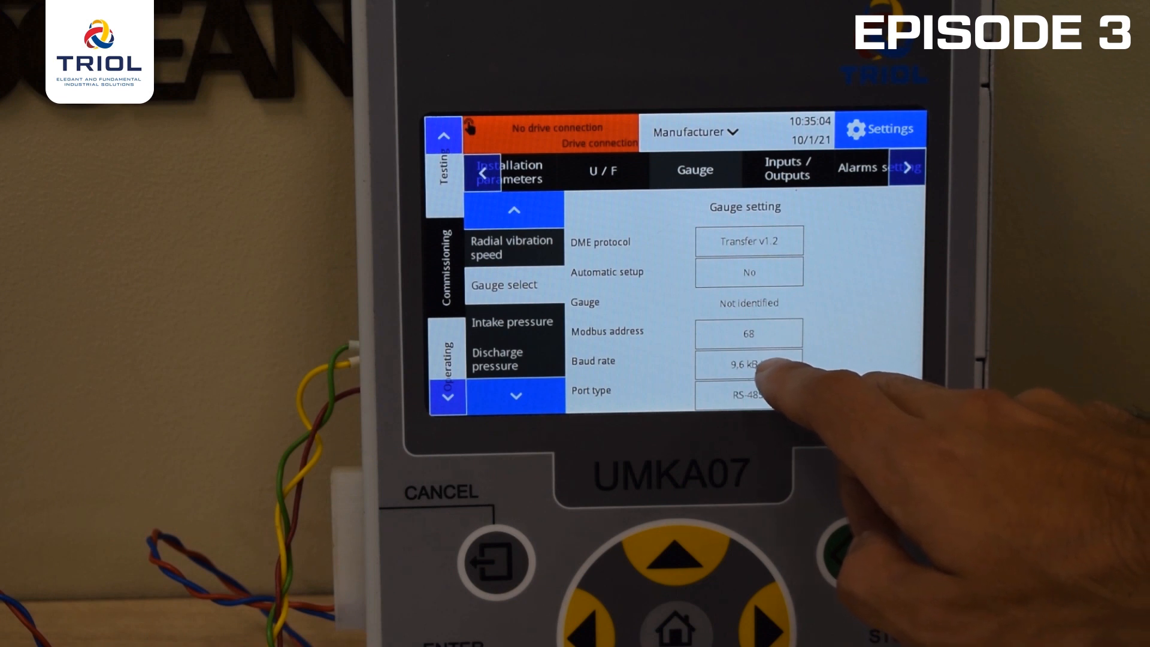
# Step: Keep RS-485 as the gauge port type so the gauge reads Identified
pyautogui.click(748, 363)
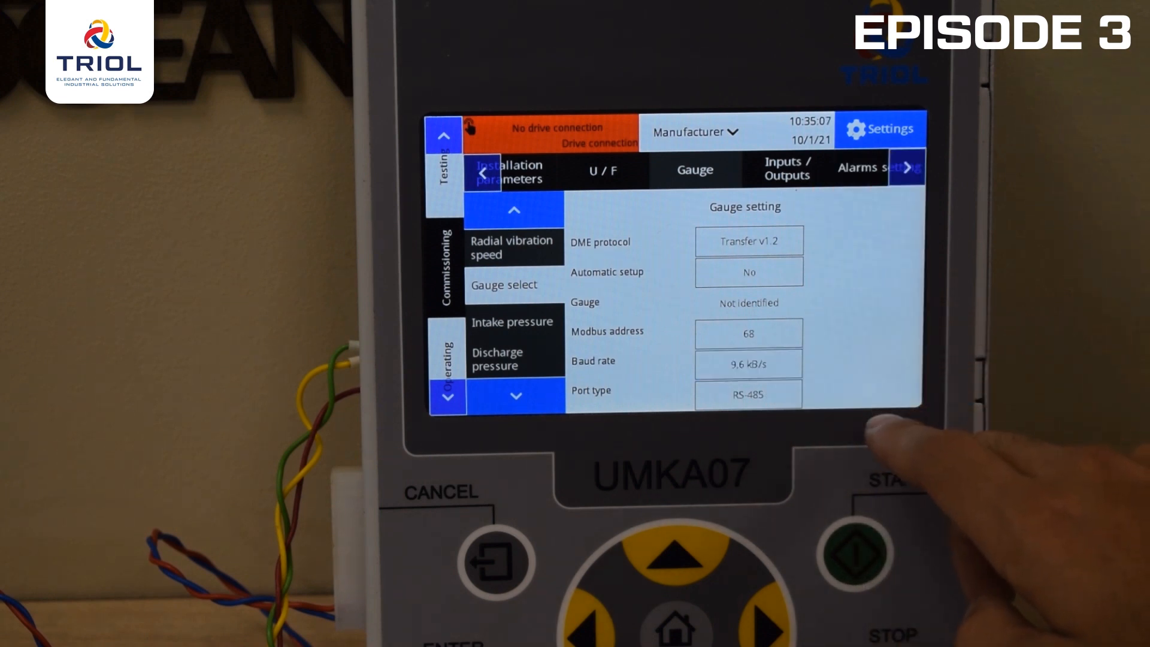
pyautogui.click(748, 394)
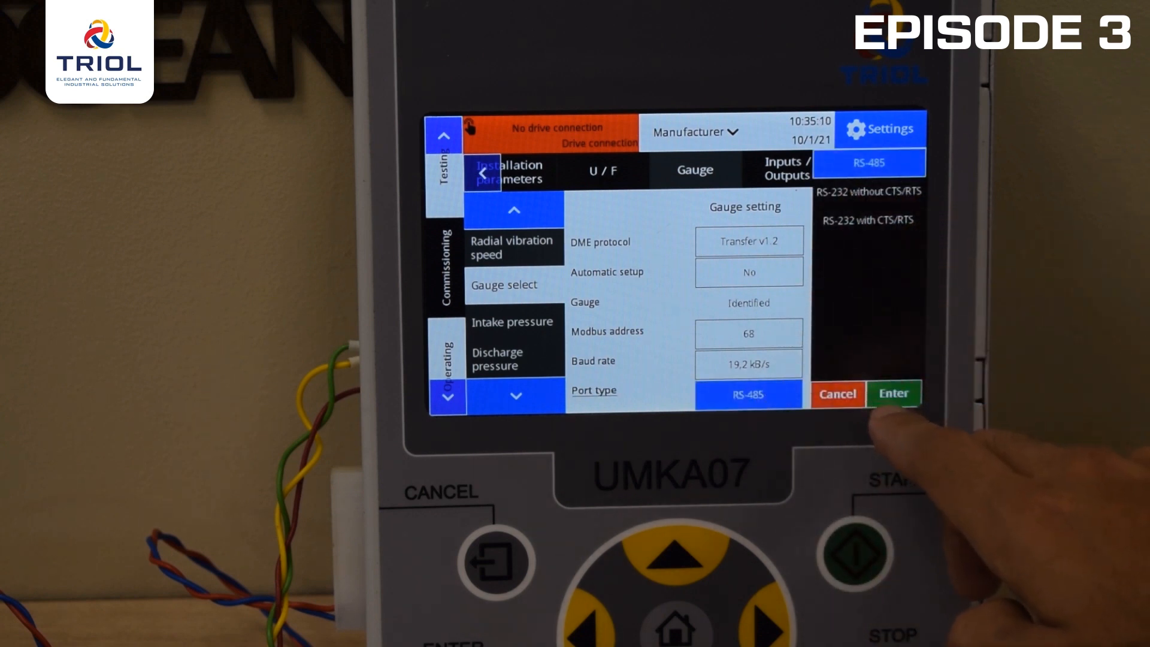
pyautogui.click(892, 393)
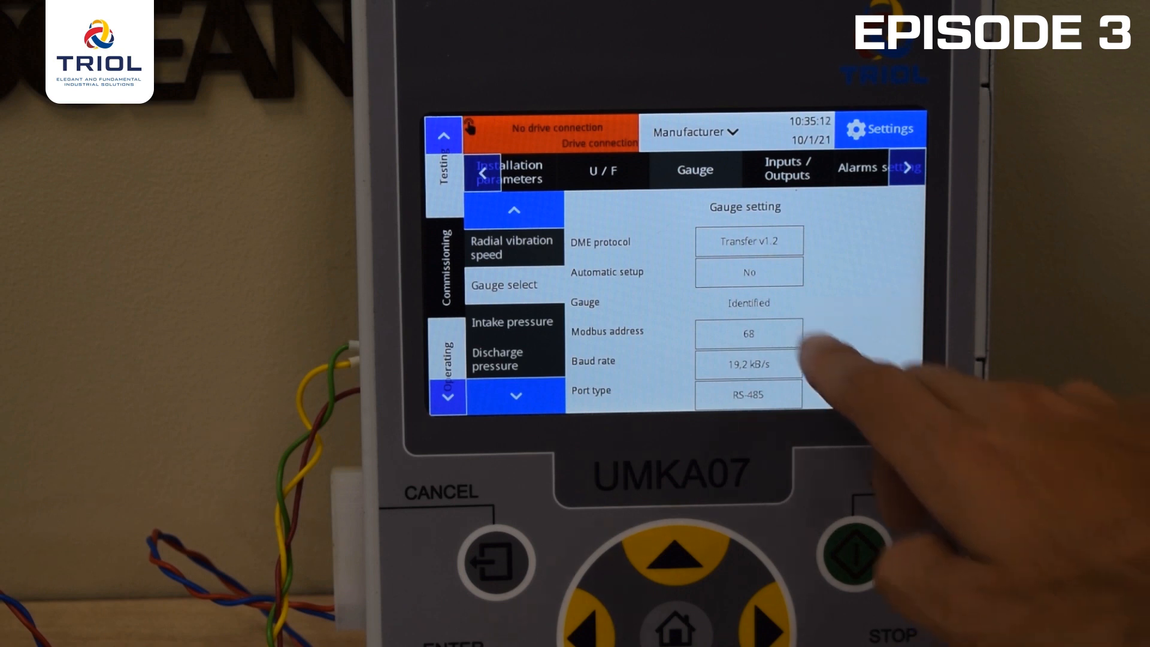
pyautogui.click(748, 272)
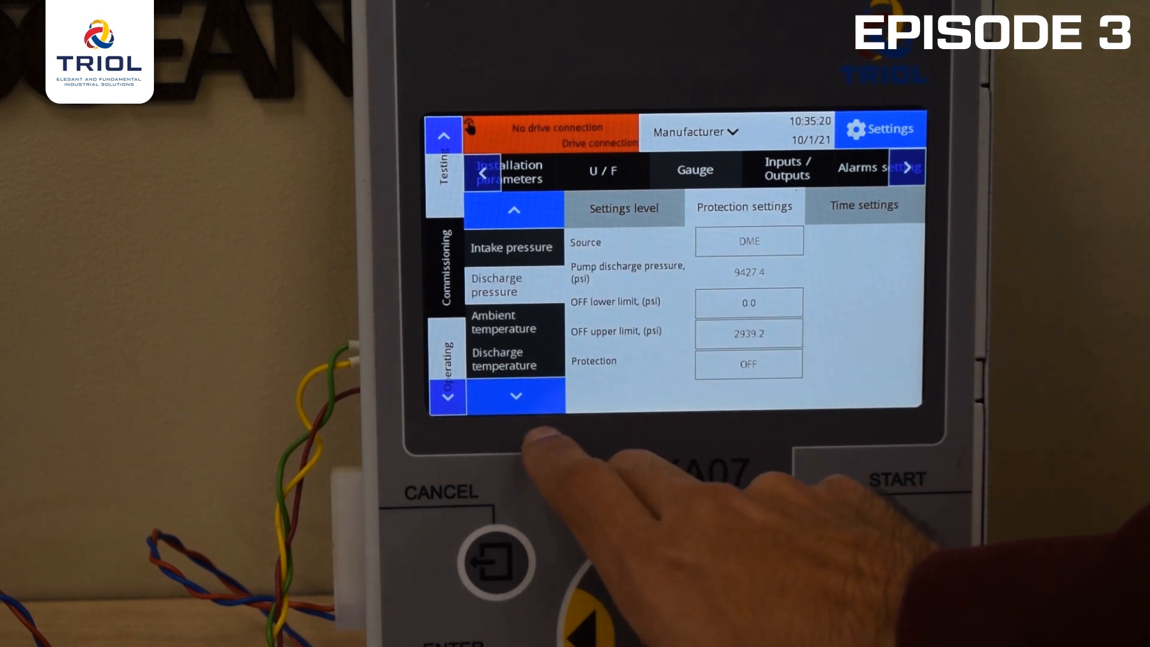
# Step: Page through gauge readings: ambient, motor oil and winding temperatures, Vibration Y
pyautogui.click(514, 396)
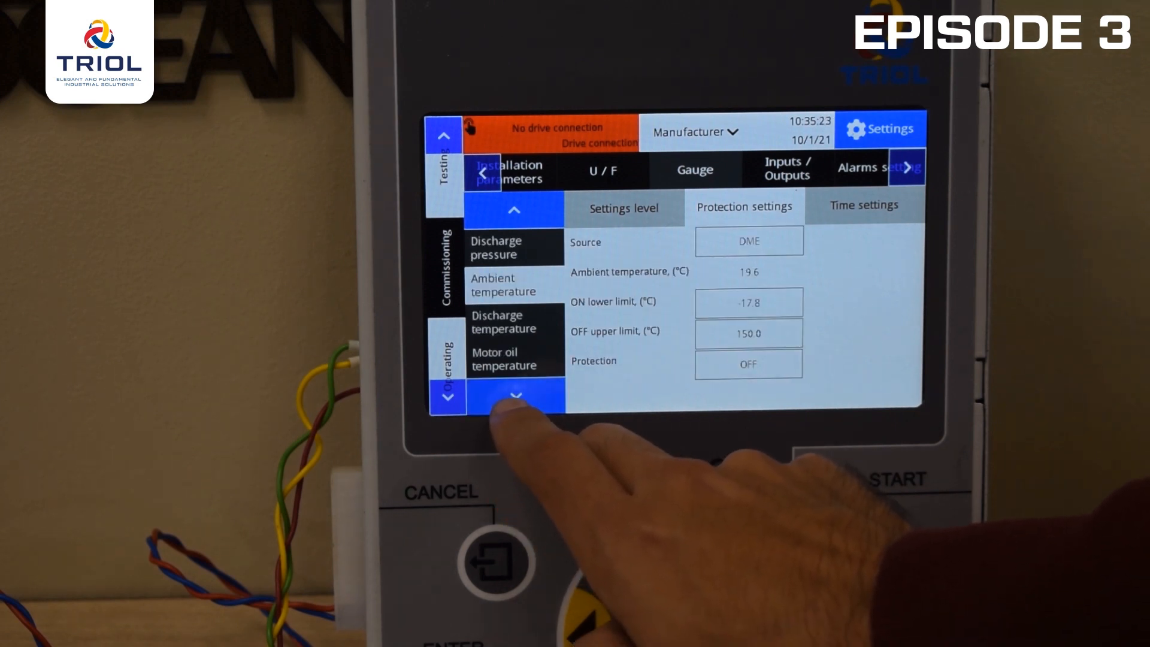
pyautogui.click(514, 395)
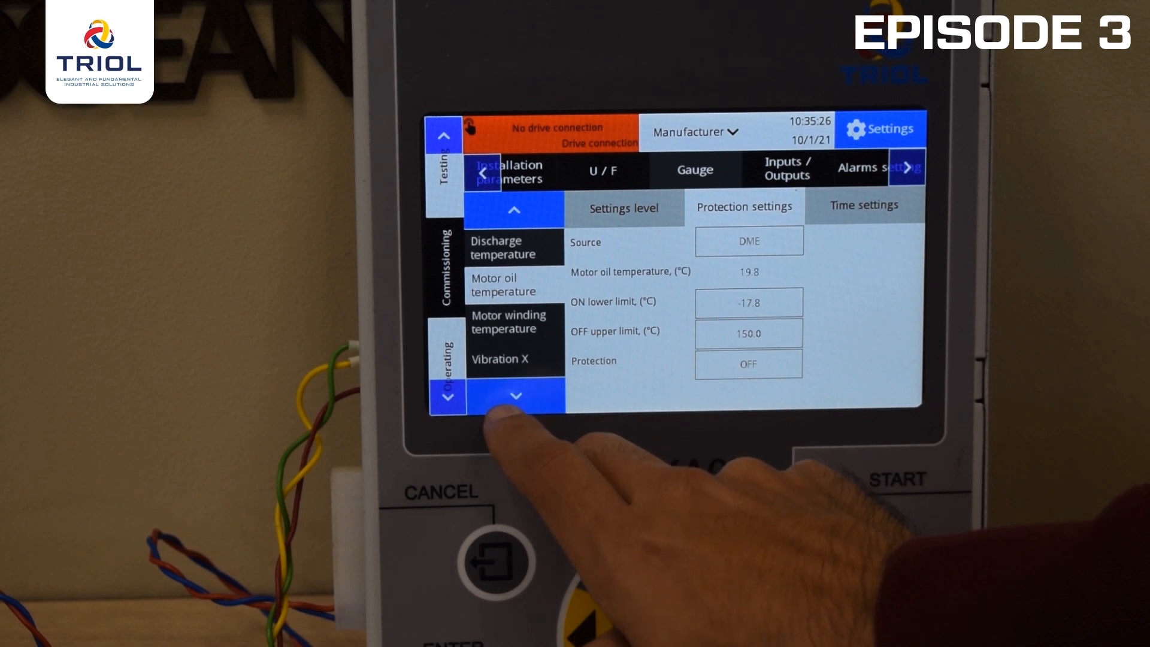
pyautogui.click(515, 396)
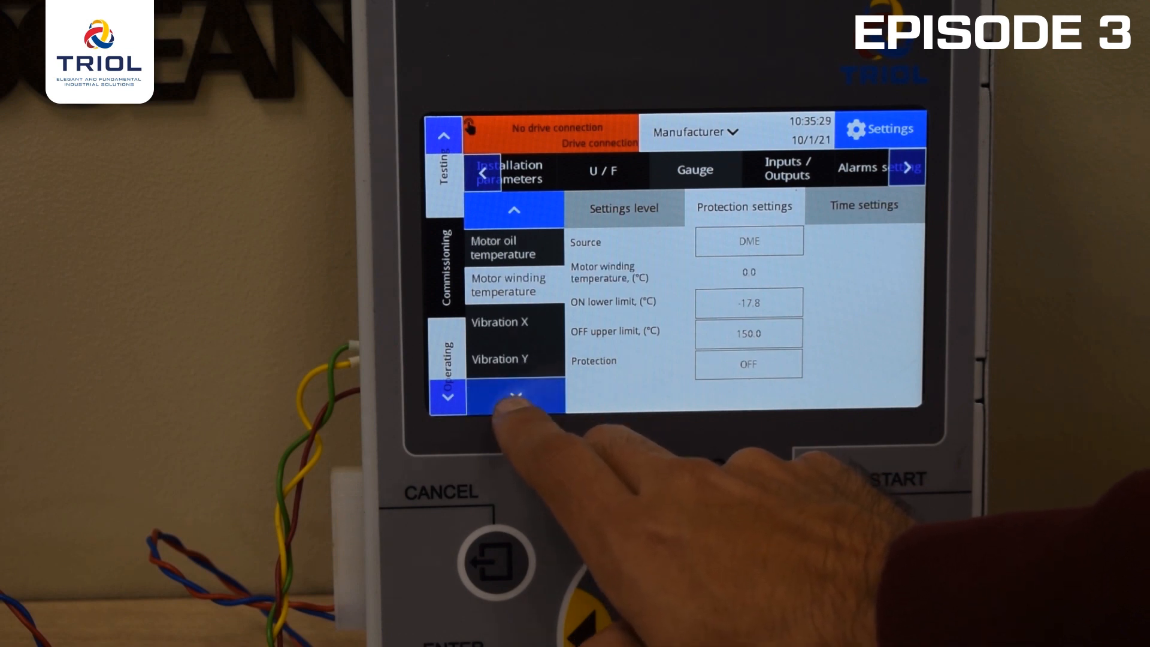
pyautogui.click(514, 396)
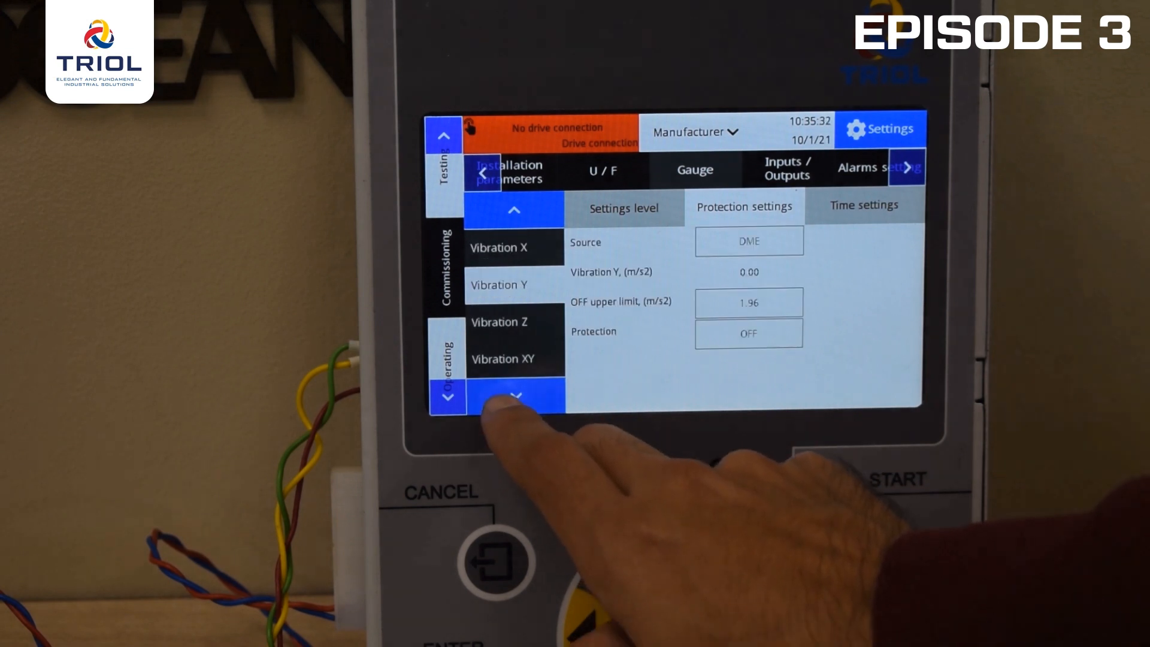